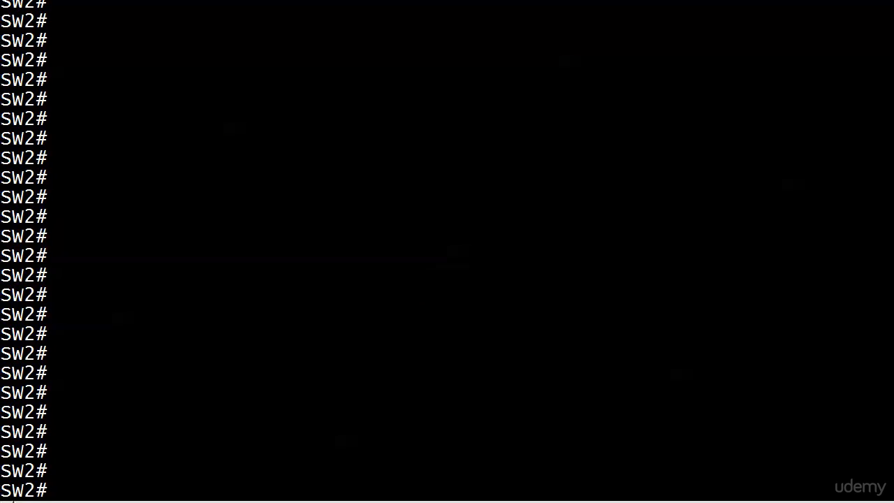
Reload SW2, then run 'show spanning vlan 20' and start the VLAN 30 check on SW1.
{"action": "type", "text": "reload"}
{"action": "type", "text": "4"}
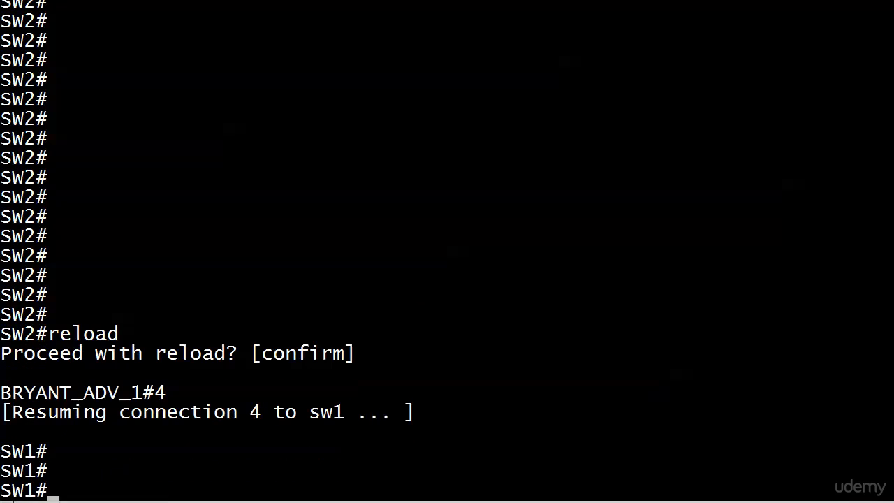
{"action": "type", "text": "show spanning vlan 20"}
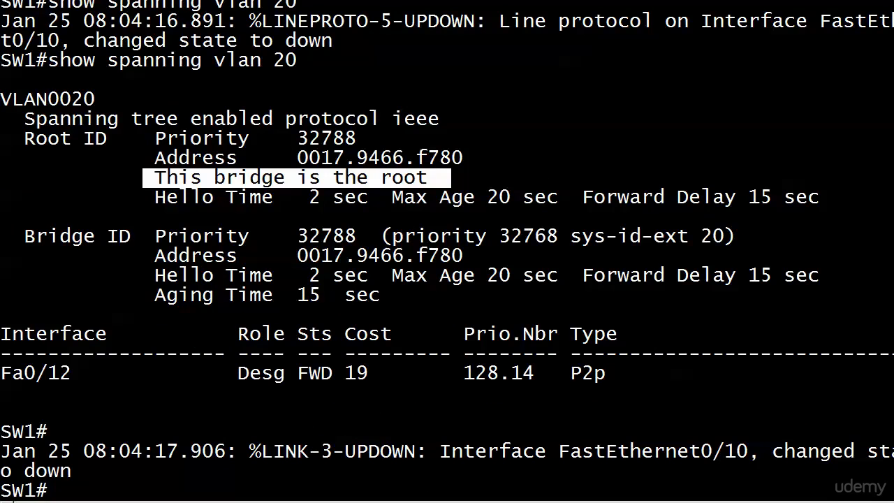
{"action": "type", "text": "show spanning vlan 20"}
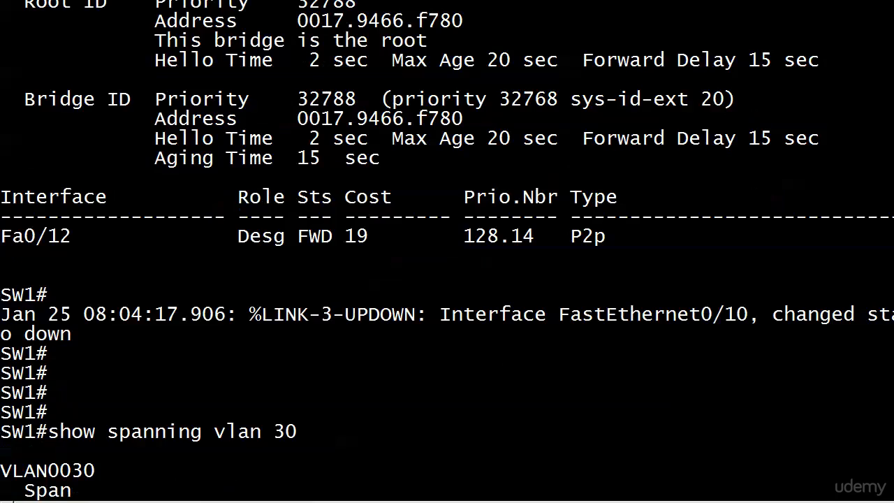
{"action": "key", "text": "Return"}
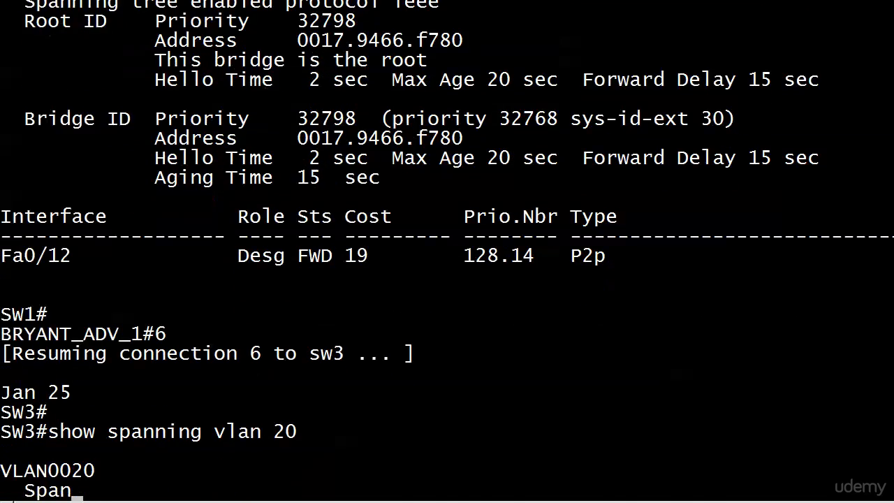
On SW3 run the VLAN 20 and VLAN 30 spanning-tree checks, seeing SW1 as VLAN 20 root.
{"action": "key", "text": "Return"}
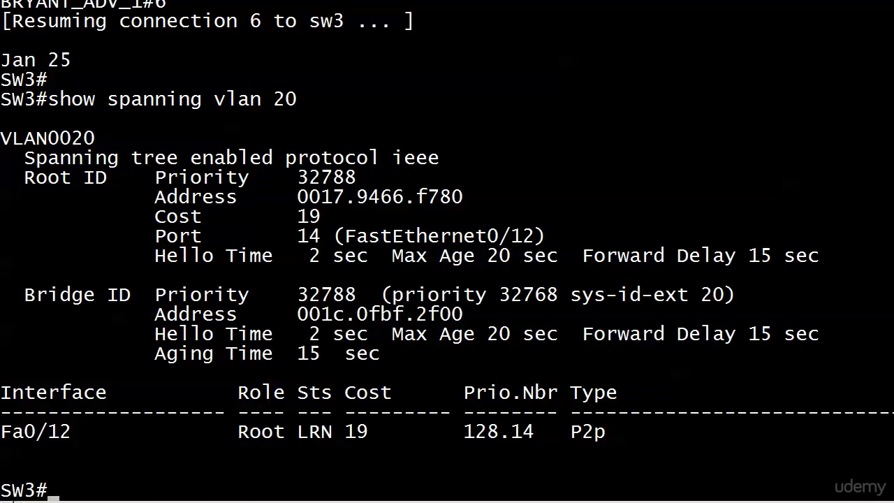
{"action": "type", "text": "show spanning vlan 30"}
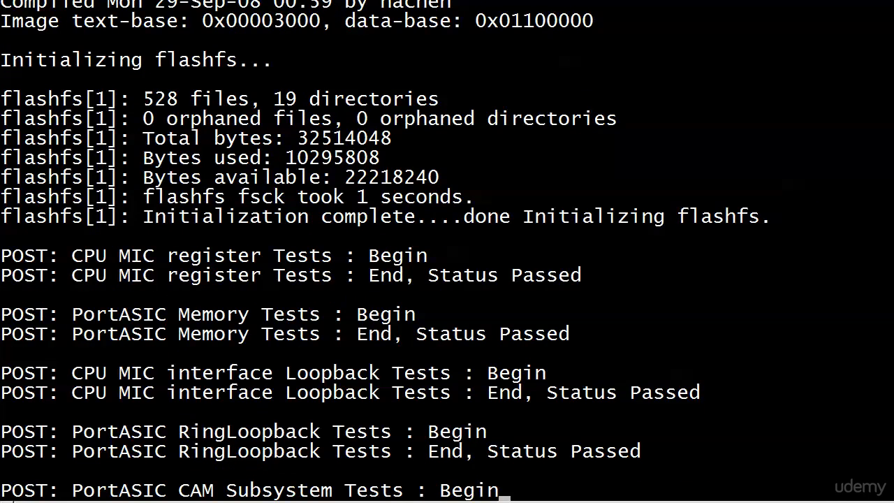
Follow SW2's boot output and reach its prompt once FastEthernet0/10 and 0/11 come up.
{"action": "scroll", "scroll_direction": "down", "scroll_amount": 3}
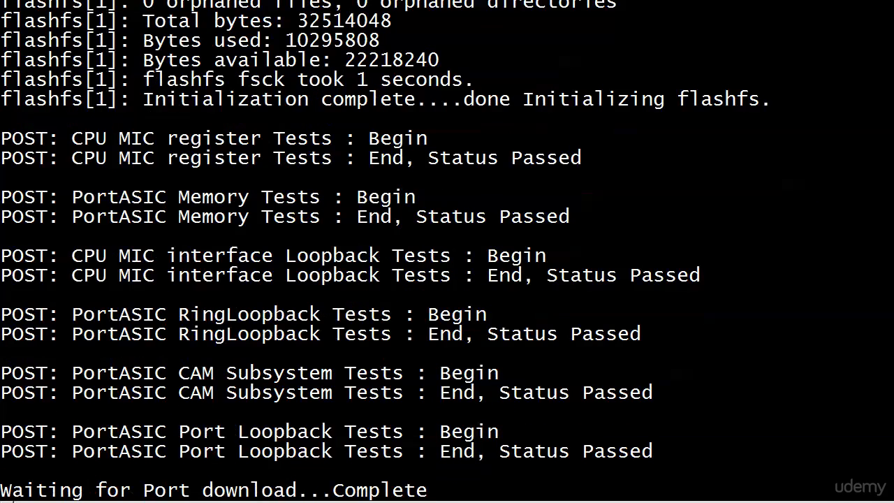
{"action": "scroll", "scroll_direction": "down", "scroll_amount": 3}
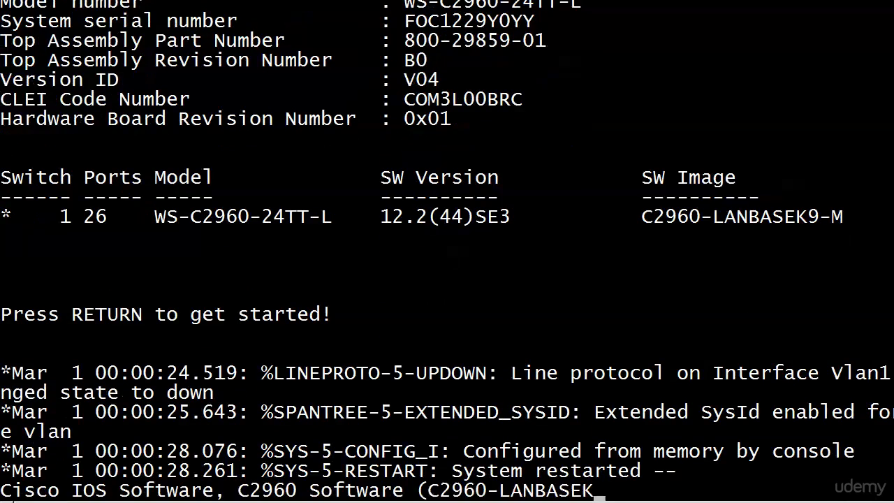
{"action": "key", "text": "return"}
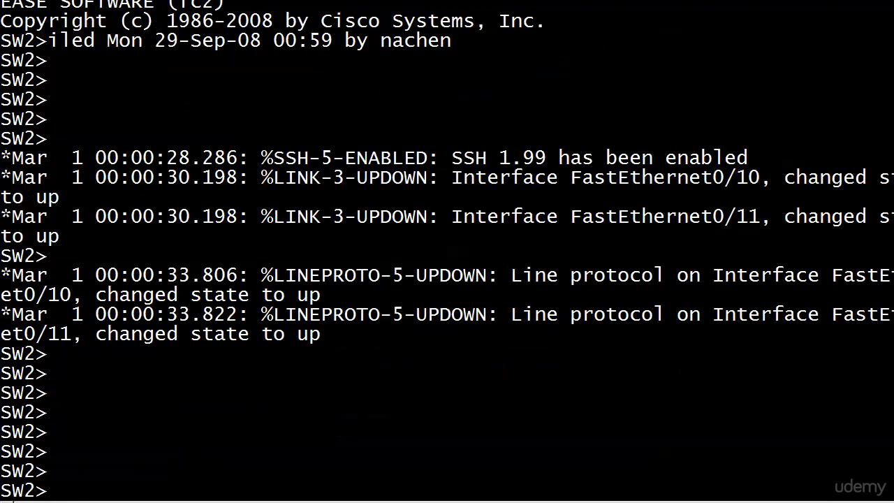
Enter privileged mode on SW2 and run 'clock set 08:07:00 Jan 25 2017'.
{"action": "type", "text": "en"}
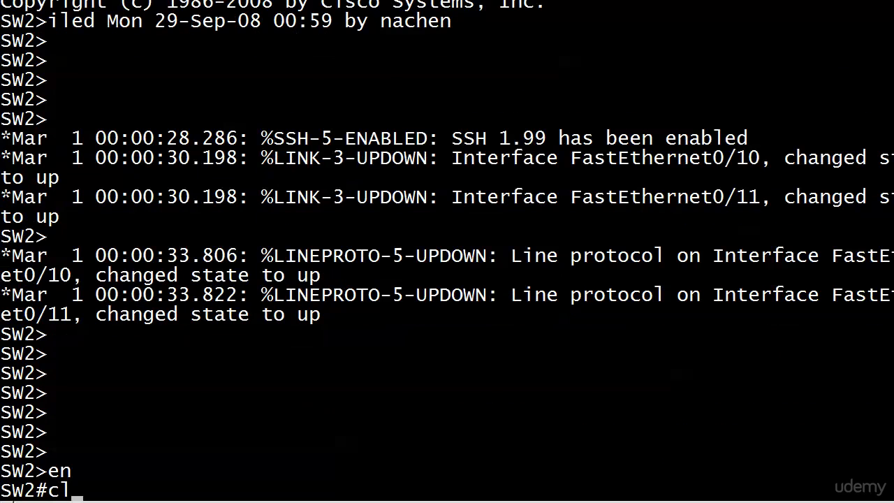
{"action": "type", "text": "ock set"}
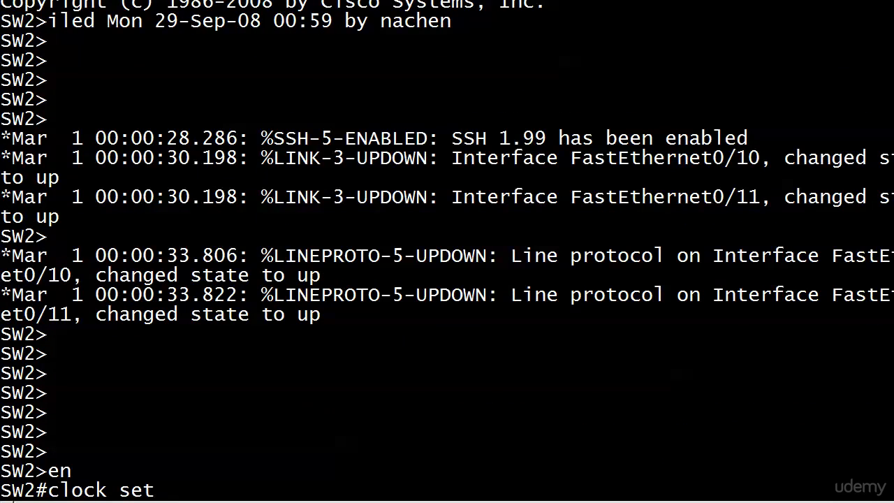
{"action": "type", "text": "08:0"}
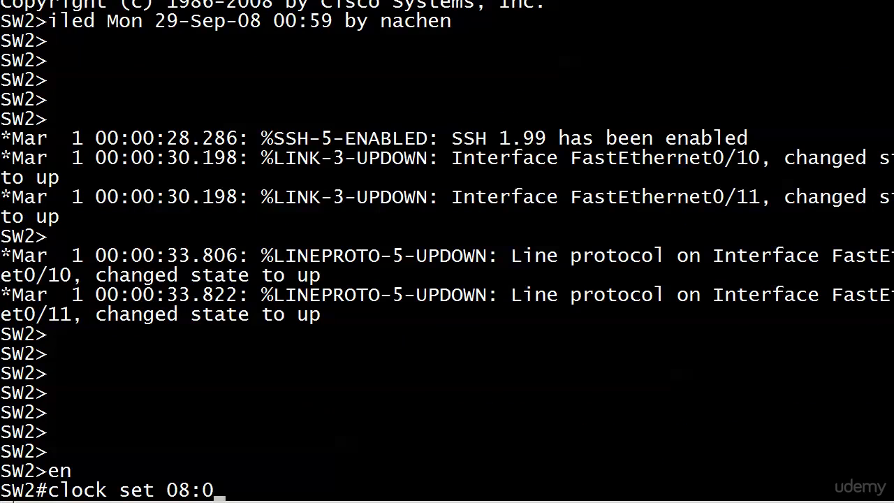
{"action": "type", "text": "7:00 Jan 25 2017"}
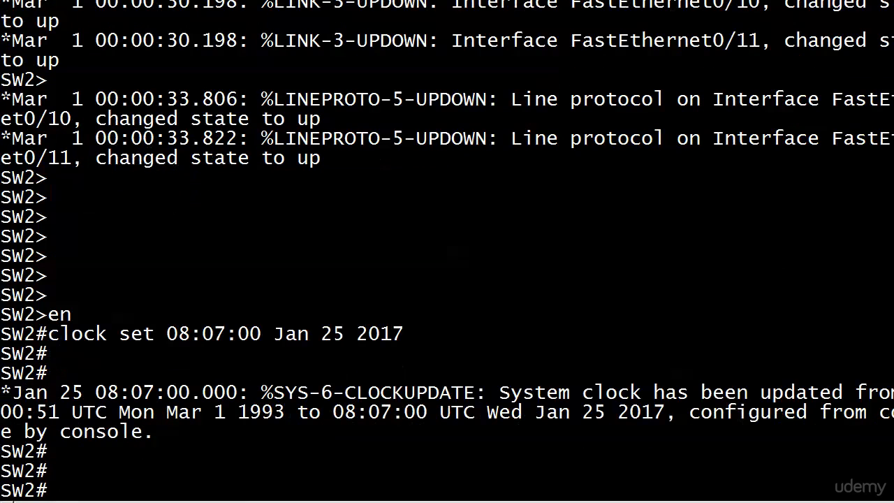
Run 'show spanning vlan 20' and 'show spanning vlan 30' on SW2, confirming it is VLAN 20 root.
{"action": "type", "text": "show spanning vlan 20"}
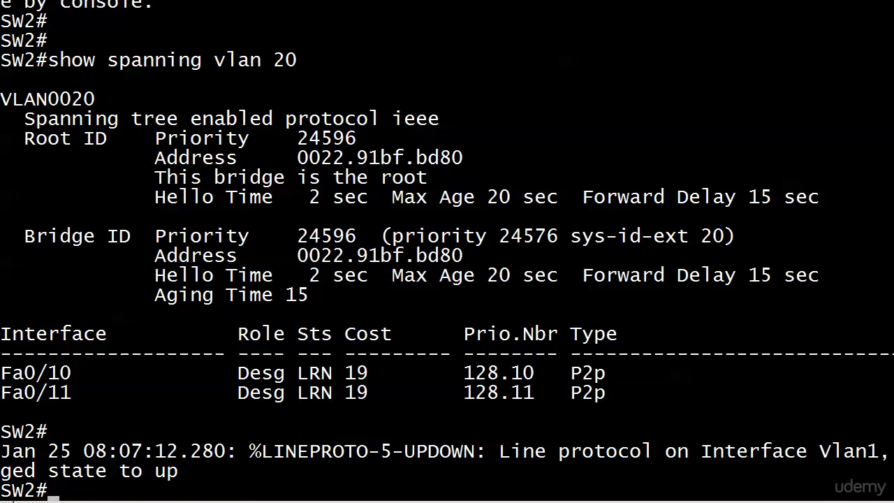
{"action": "type", "text": "show spanning vlan 30"}
{"action": "type", "text": "6"}
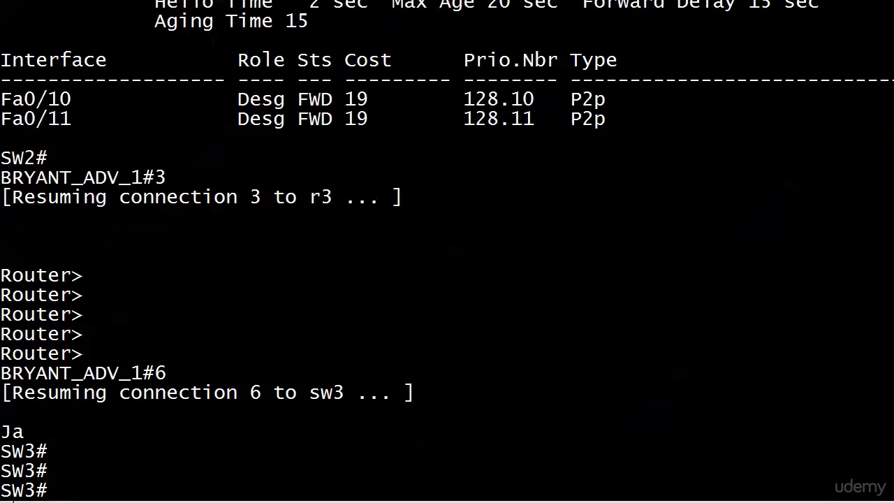
Configure 'spanning-tree vlan 20 root secondary' on SW3 and leave config mode.
{"action": "type", "text": "conf t"}
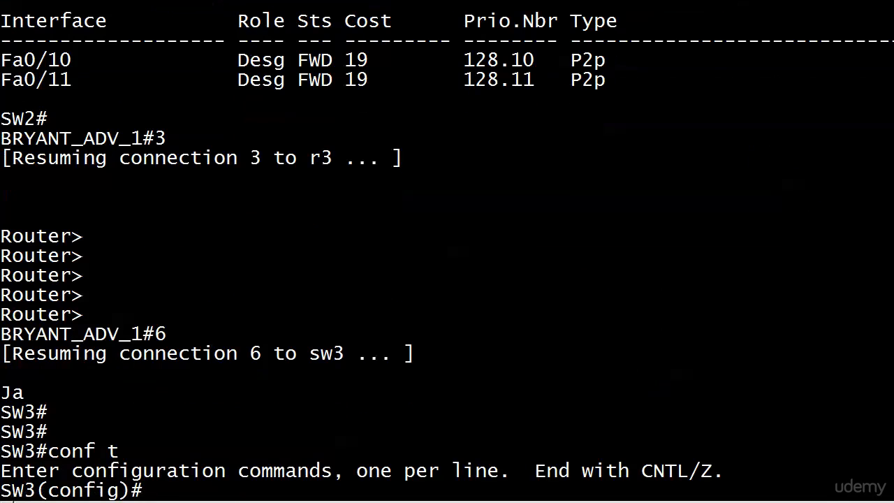
{"action": "type", "text": "spanning"}
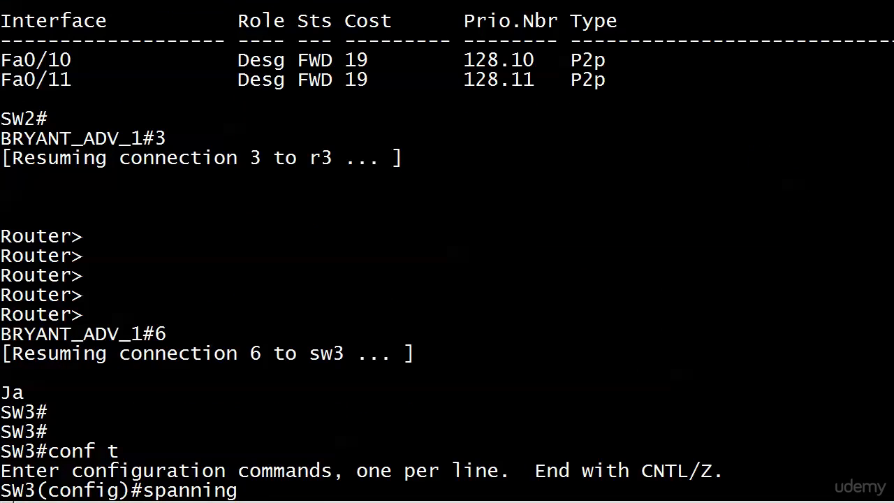
{"action": "type", "text": "vlan 20 root ?"}
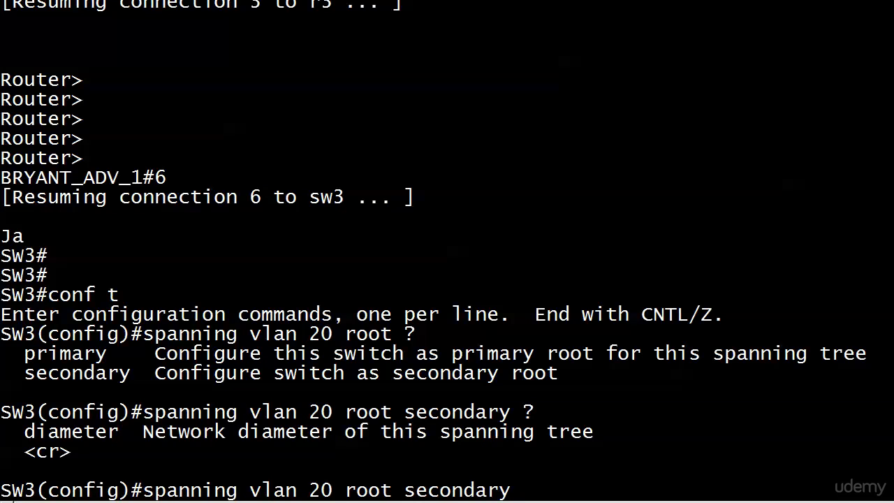
{"action": "key", "text": "ctrl+z"}
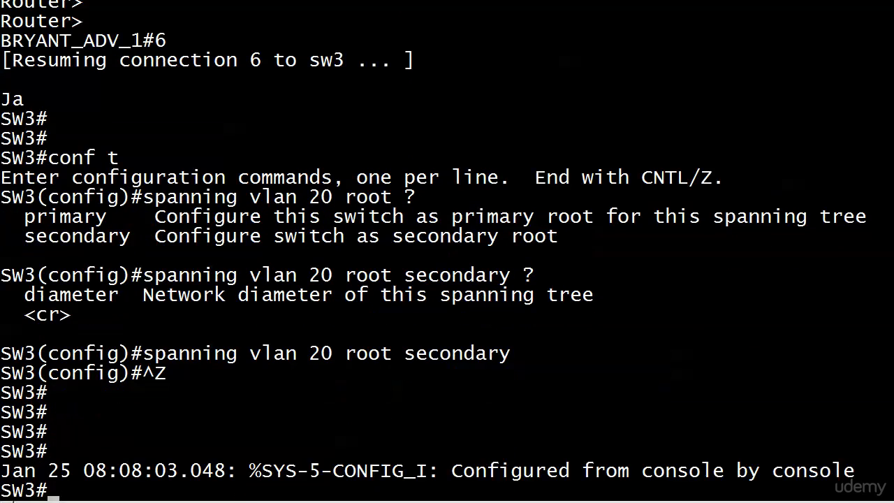
Run 'show spanning-tree vlan 20' on SW3, showing priority 28692 behind the 24596 root.
{"action": "type", "text": "show spanning"}
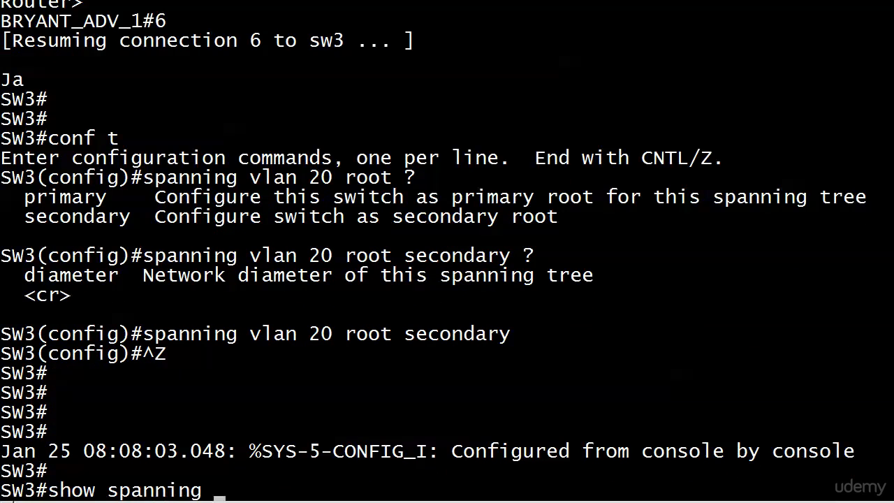
{"action": "key", "text": "Enter"}
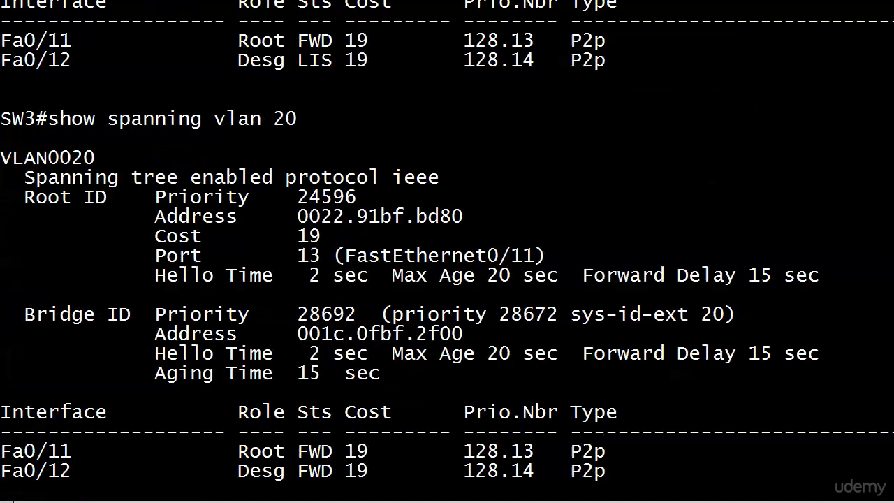
{"action": "scroll", "scroll_direction": "down", "scroll_amount": 3}
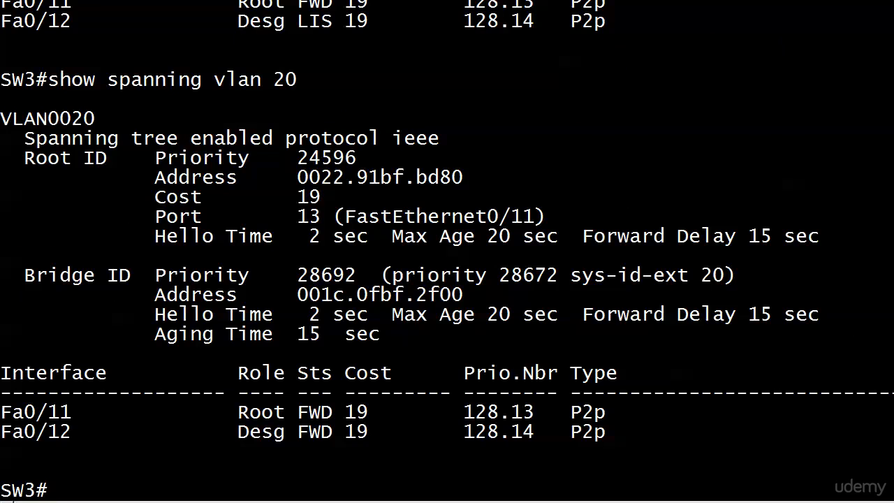
Run 'show spanning-tree vlan 30' on SW3, showing default priority 32798 with Fa0/12 blocking.
{"action": "type", "text": "show spanning vlan 30"}
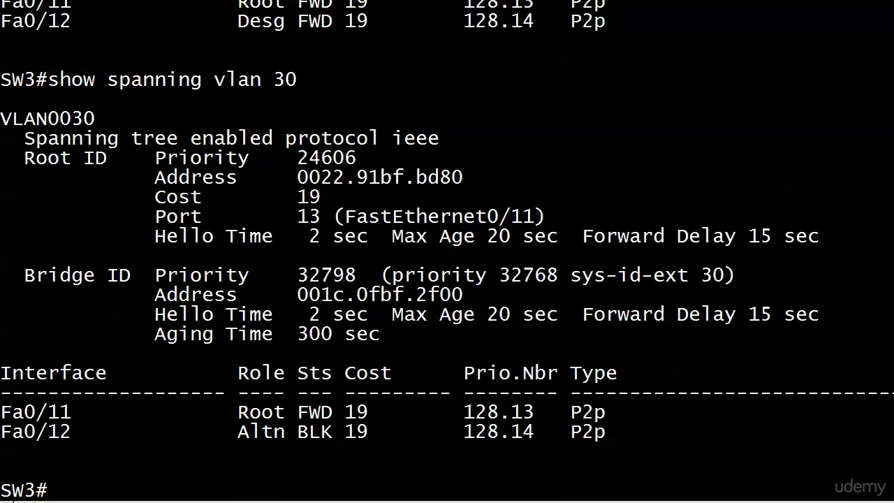
{"action": "double_click", "coordinate": [333, 274]}
{"action": "type", "text": "reload"}
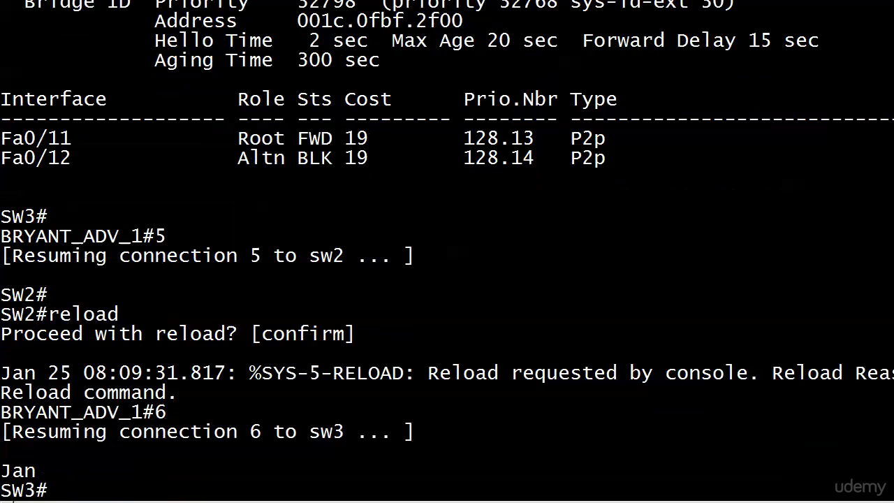
Run the VLAN 30 and VLAN 20 checks on SW3, showing it as VLAN 20 root at 28692.
{"action": "type", "text": "show spanning lv"}
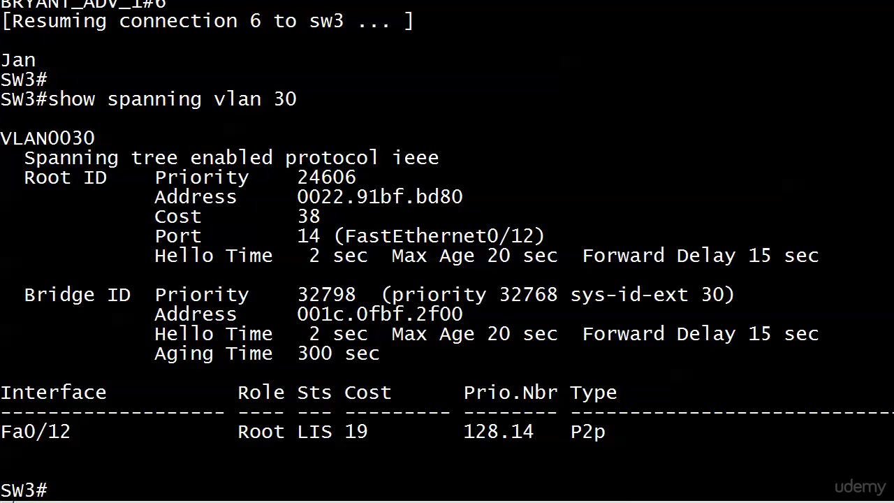
{"action": "type", "text": "show spanning vla"}
{"action": "type", "text": "ahoq"}
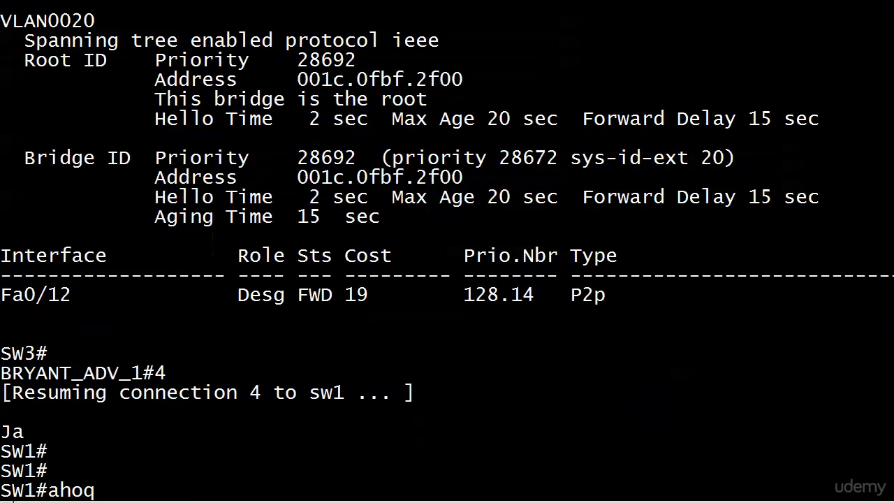
On SW1 run 'show spanning-tree vlan 20' and 'vlan 30': SW3 root via Fa0/12, SW1 root for VLAN 30.
{"action": "type", "text": "show"}
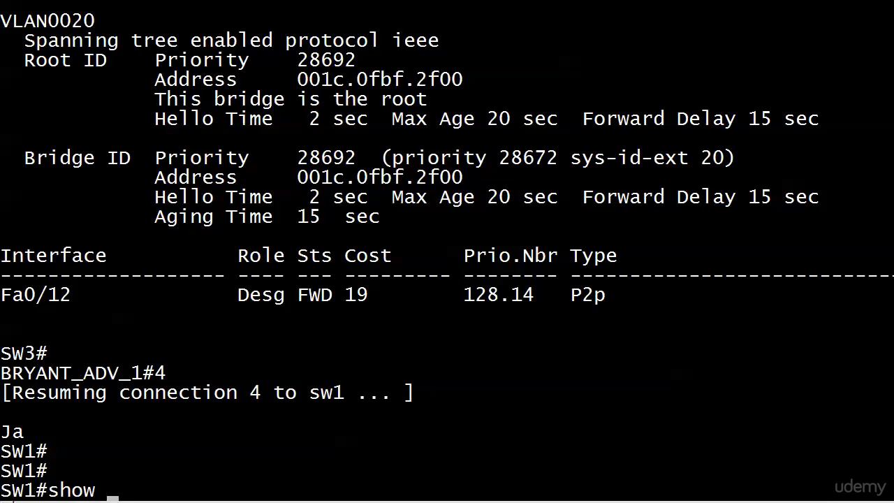
{"action": "type", "text": "spanning vlan 20"}
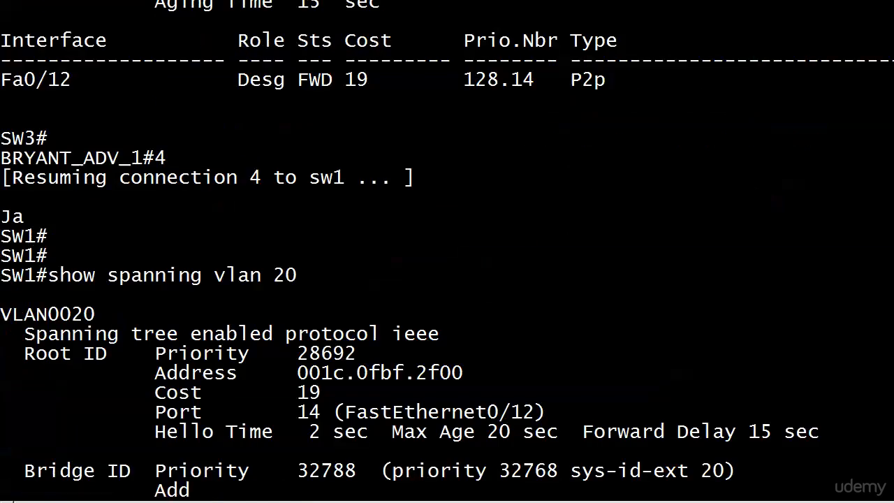
{"action": "scroll", "scroll_direction": "down", "scroll_amount": 3}
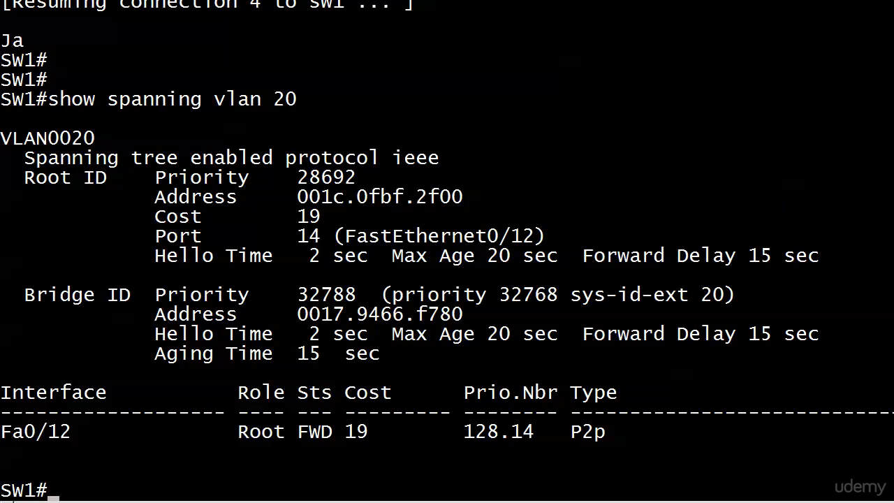
{"action": "type", "text": "show spanning vlan"}
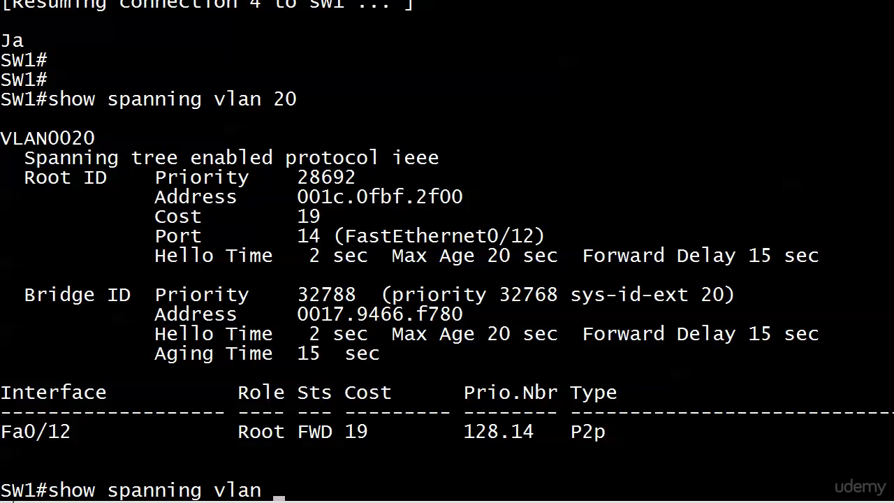
{"action": "type", "text": "30"}
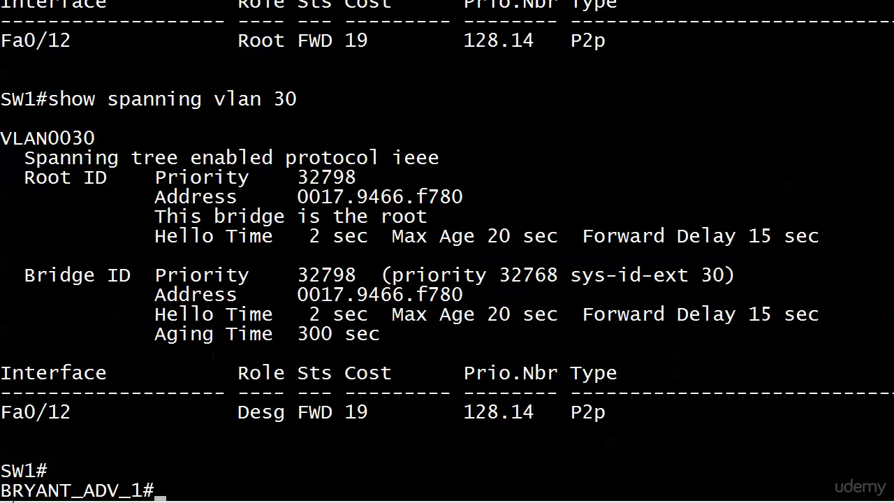
Resume connection 5 to SW2 and reach its prompt as it reclaims VLAN 20 root at 24596.
{"action": "type", "text": "5"}
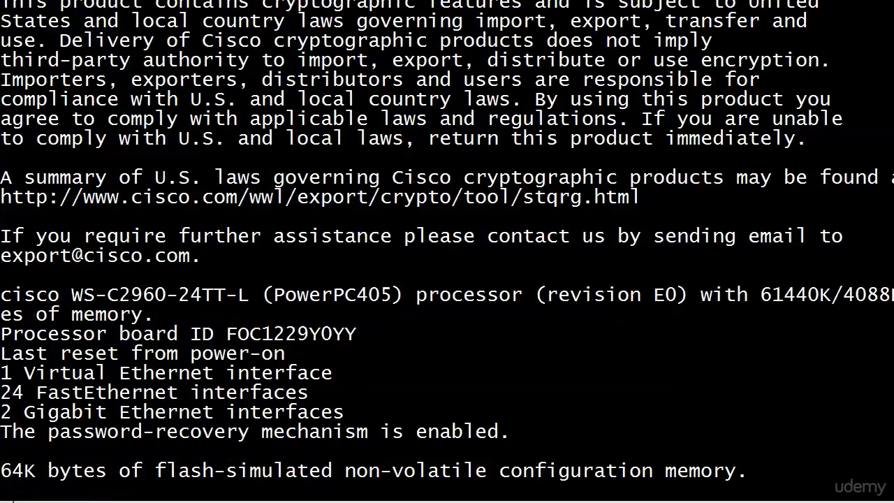
{"action": "scroll", "scroll_direction": "down", "scroll_amount": 3}
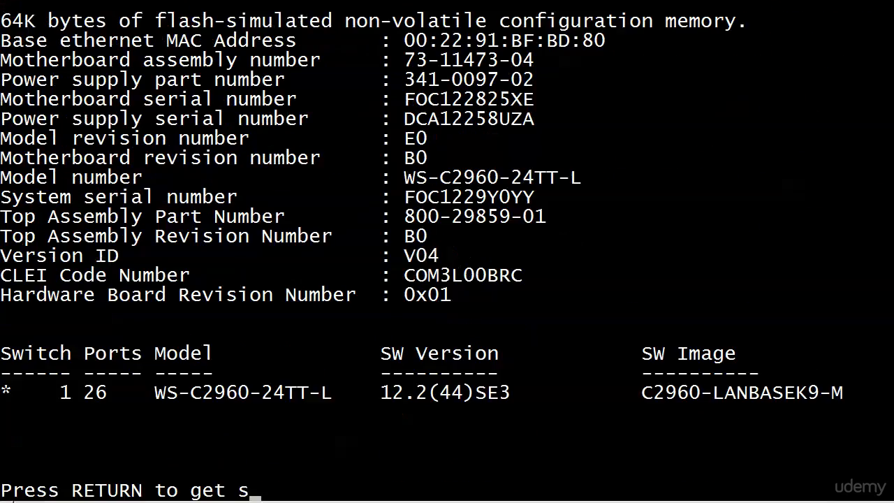
{"action": "key", "text": "Return"}
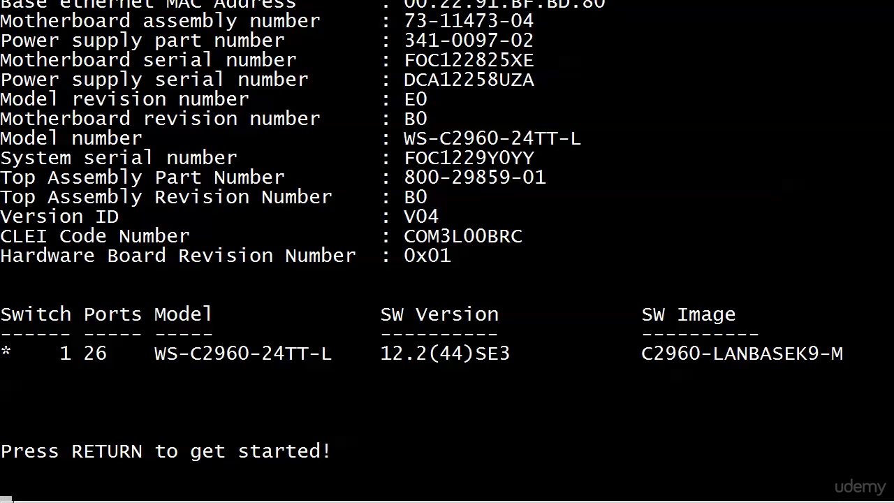
{"action": "key", "text": "Return"}
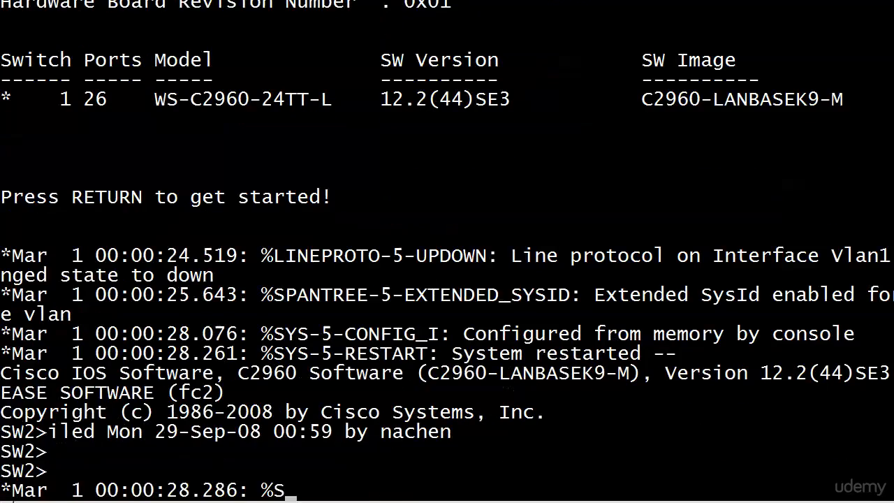
{"action": "scroll", "scroll_direction": "down", "scroll_amount": 3}
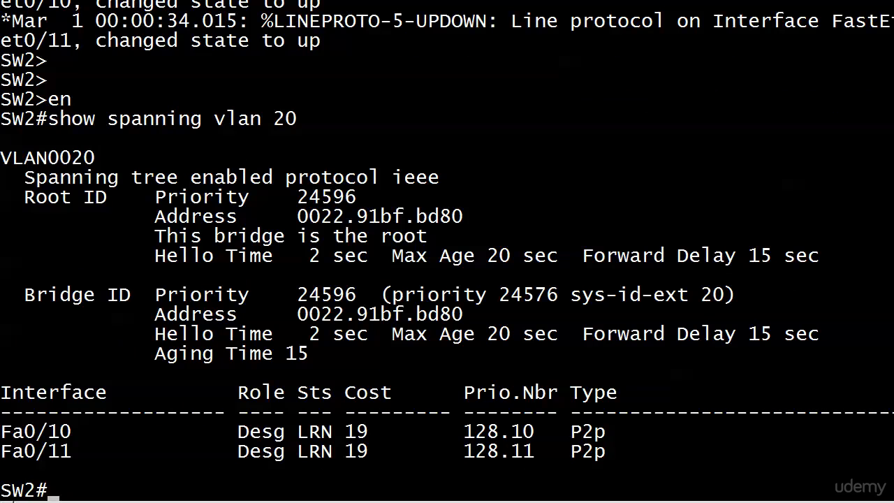
Run 'show spanning vlan 20' on SW2 and review that it is root again.
{"action": "type", "text": "show spanning vlan 20"}
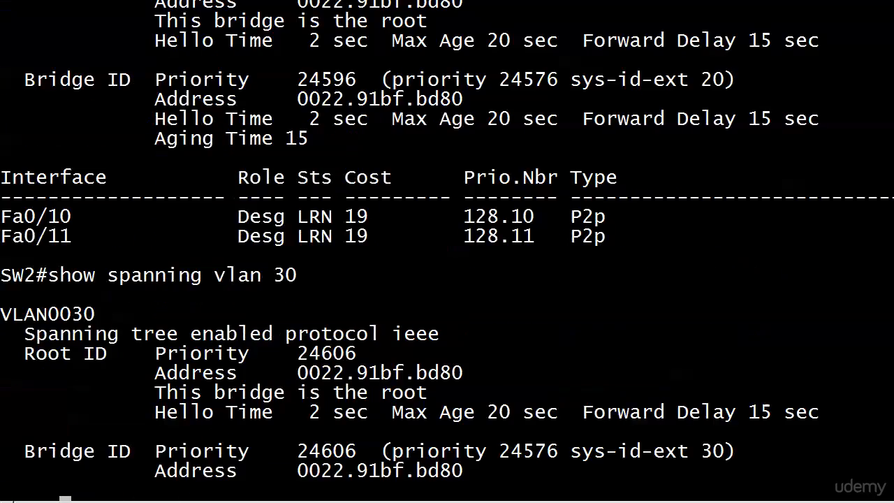
{"action": "scroll", "scroll_direction": "down", "scroll_amount": 3}
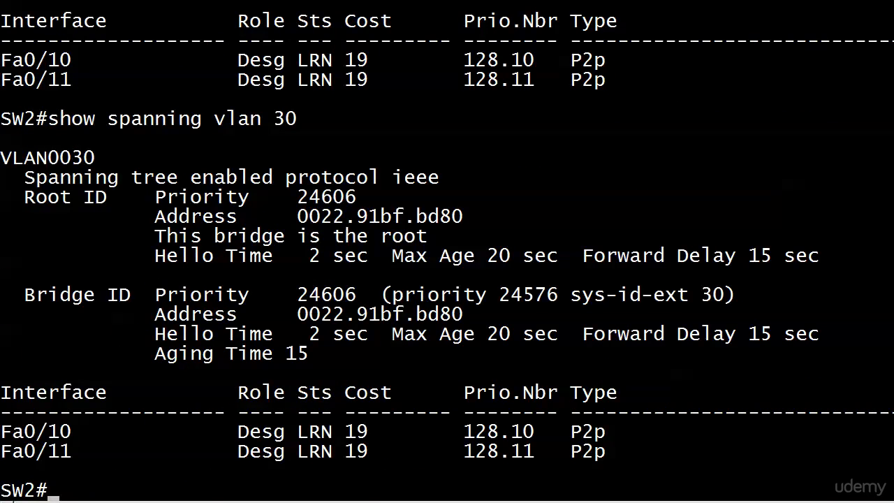